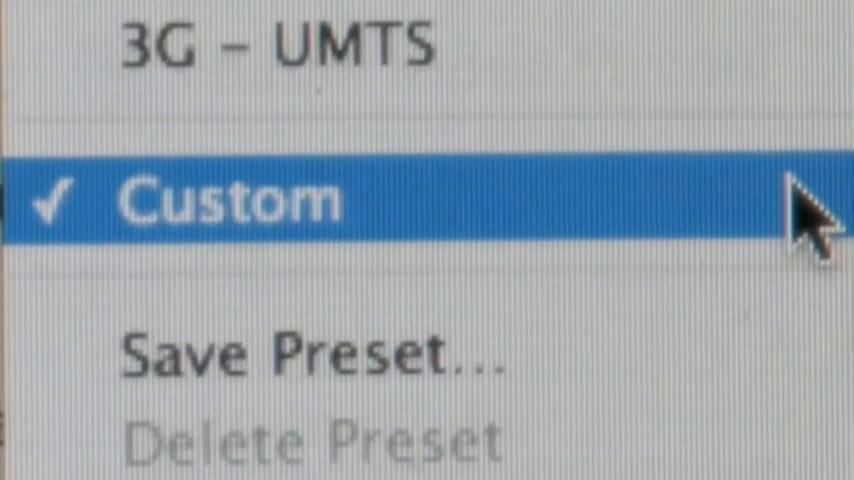
# - Choose the Custom preset in the Network settings
pyautogui.click(230, 200)
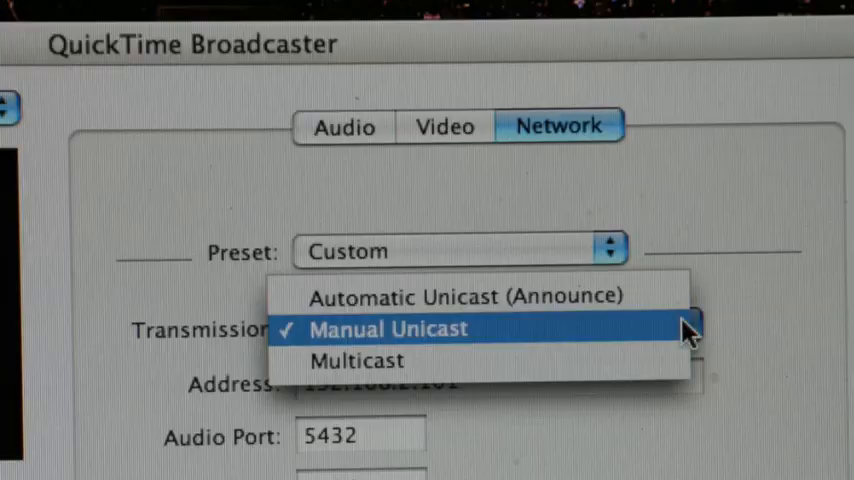
# - Set the transmission type to Manual Unicast
pyautogui.click(388, 328)
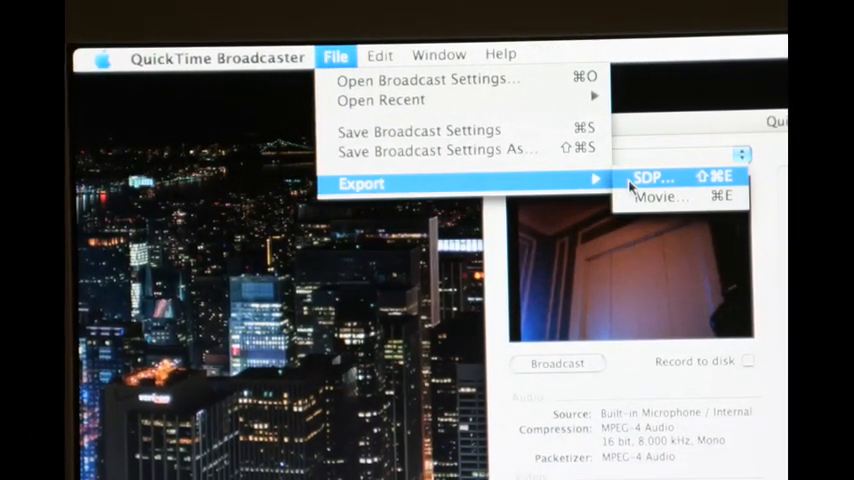
# - Export the broadcast settings as Test Transmit.sdp to the Desktop
pyautogui.click(652, 176)
pyautogui.write('Test Transmit.sdp')
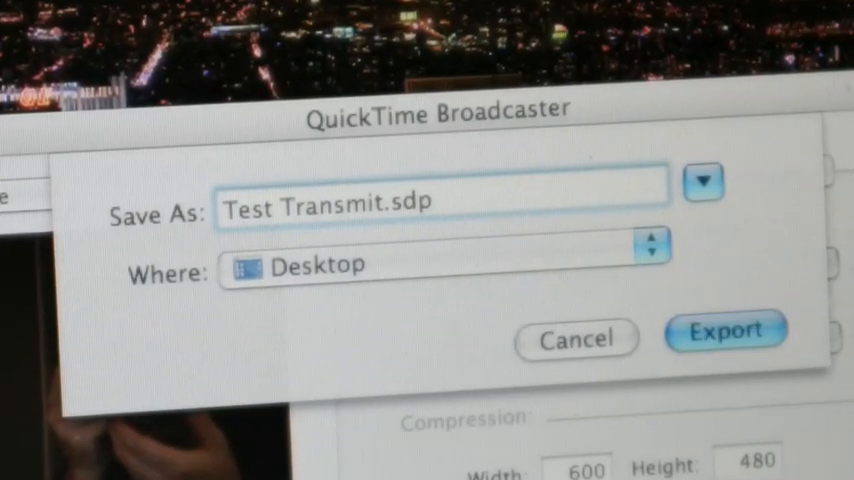
pyautogui.click(724, 330)
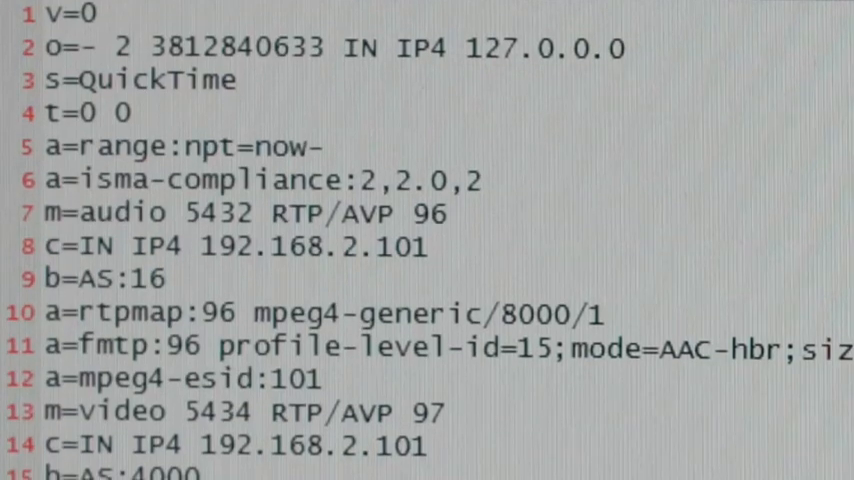
pyautogui.scroll(-3)
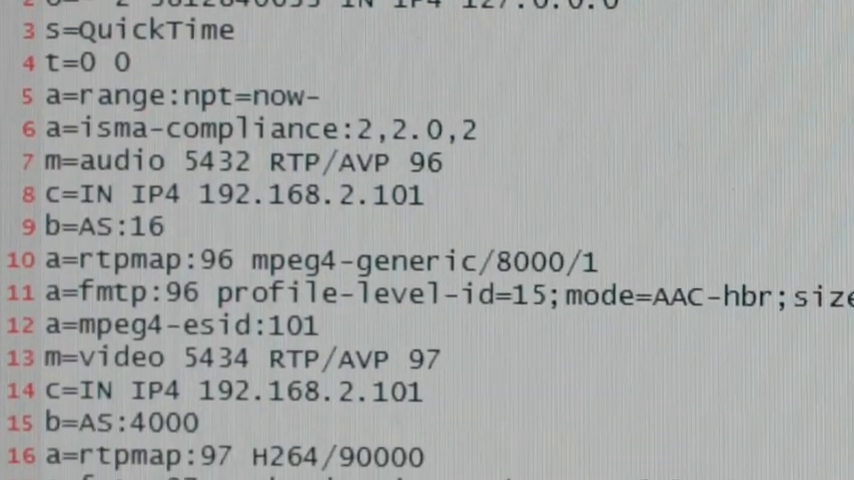
pyautogui.scroll(-3)
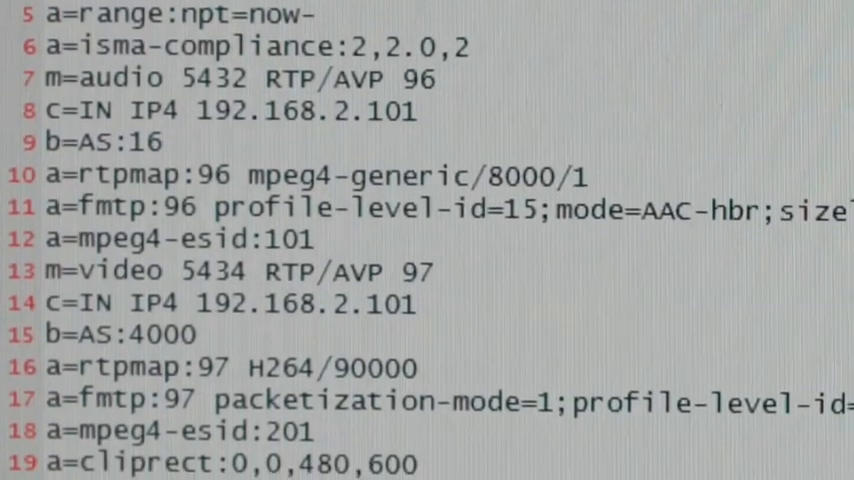
pyautogui.scroll(-3)
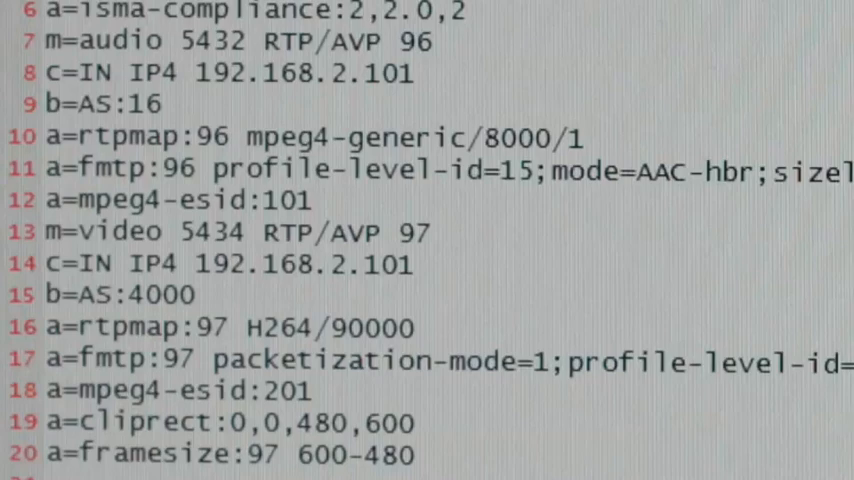
pyautogui.scroll(-3)
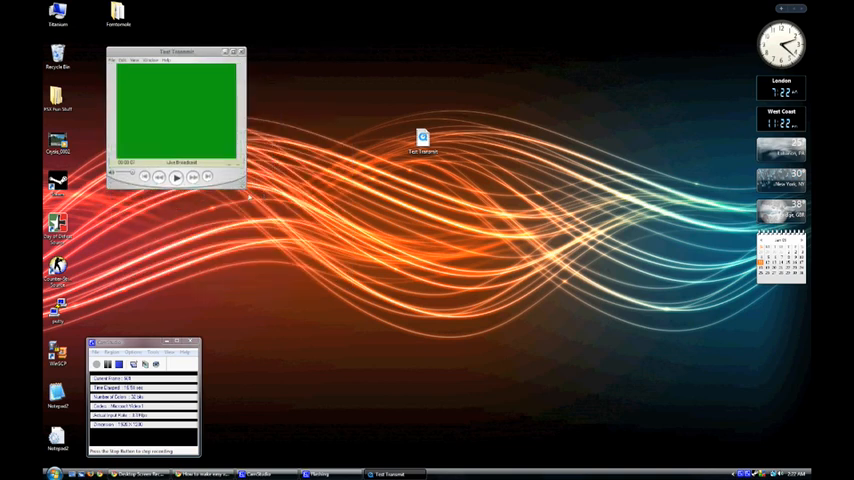
# - Open Test Transmit.sdp on the Vista PC so the stream plays in QuickTime Player
pyautogui.moveTo(176, 52); pyautogui.dragTo(640, 32)
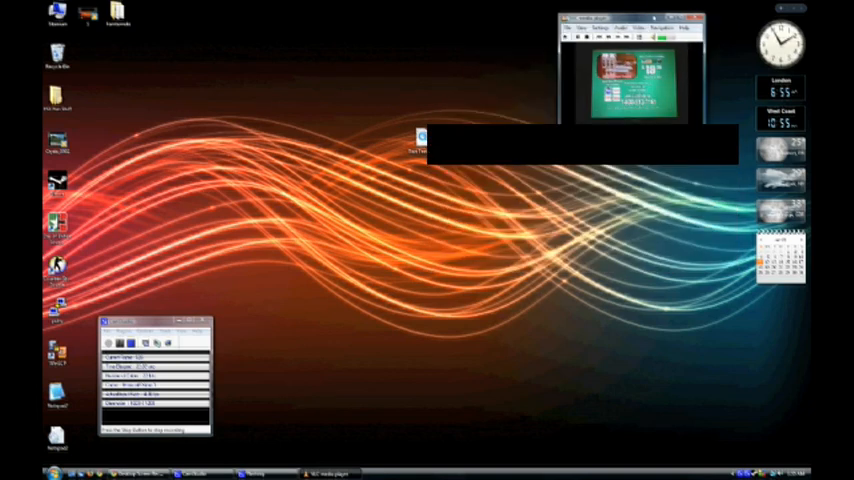
# - Play the Test Transmit.sdp stream in VLC media player
pyautogui.click(604, 20)
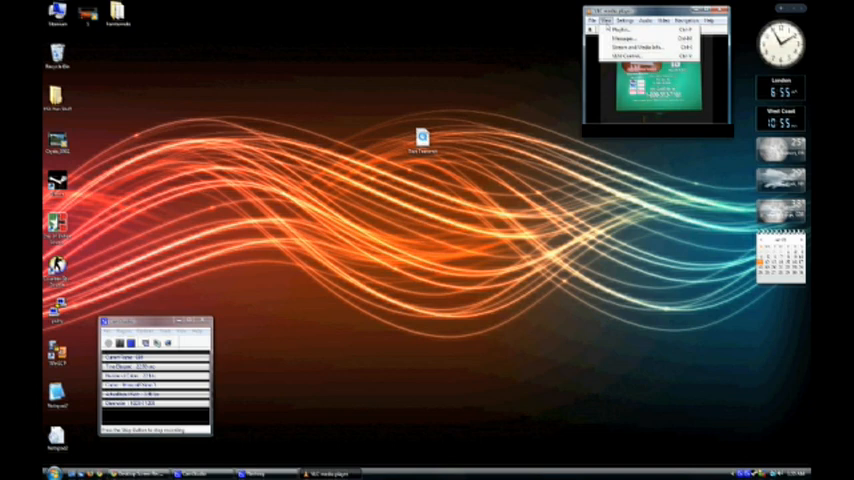